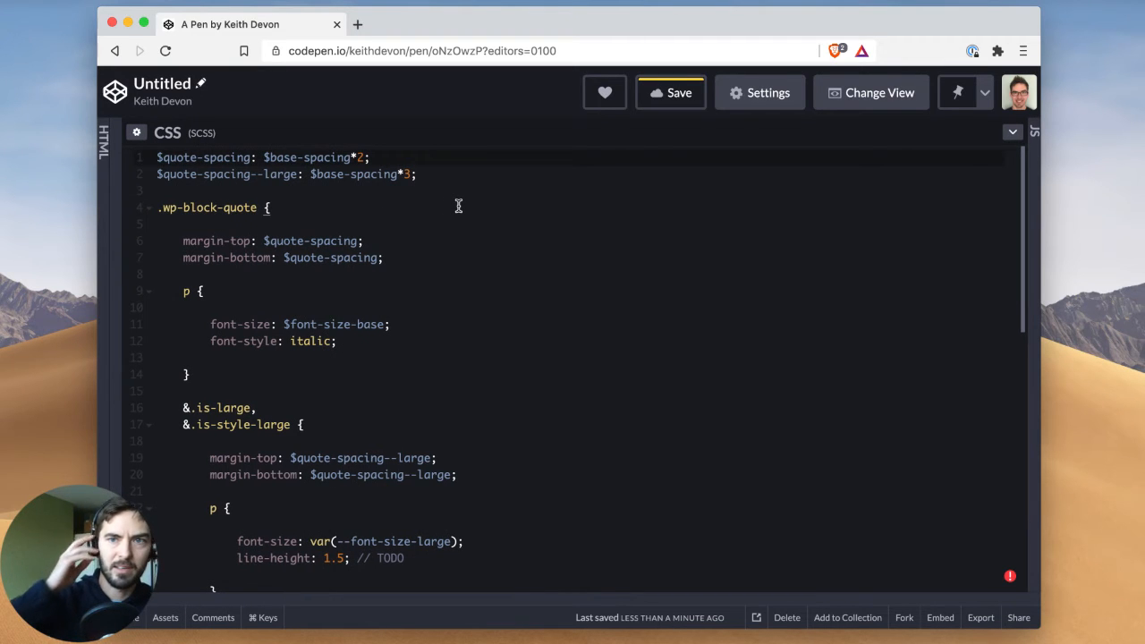
pyautogui.moveTo(678, 324)
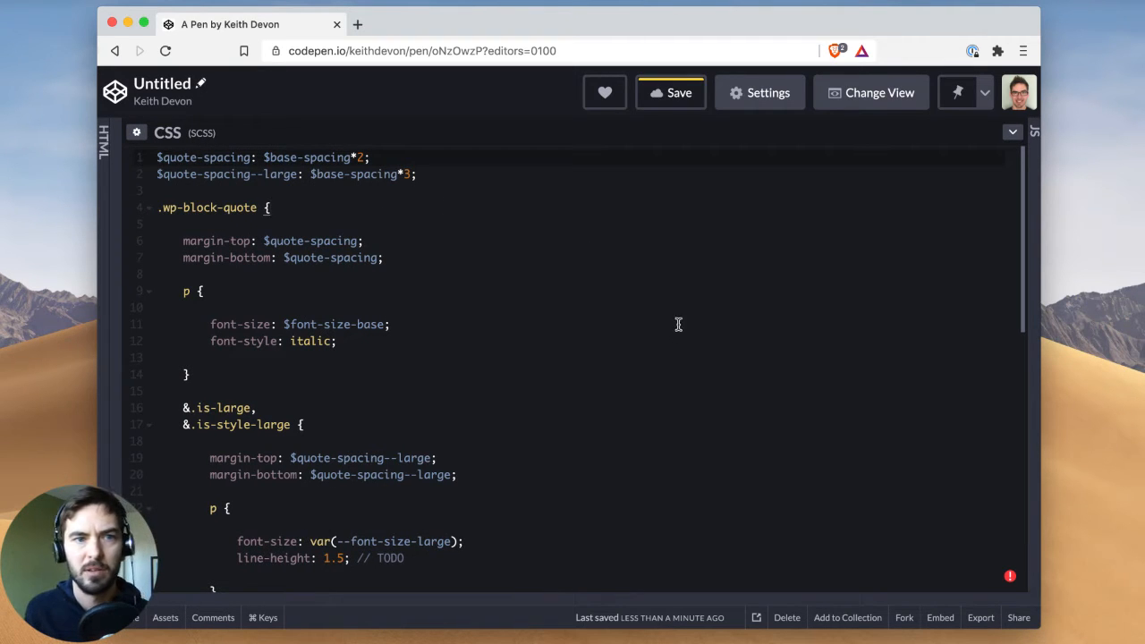
pyautogui.moveTo(624, 334)
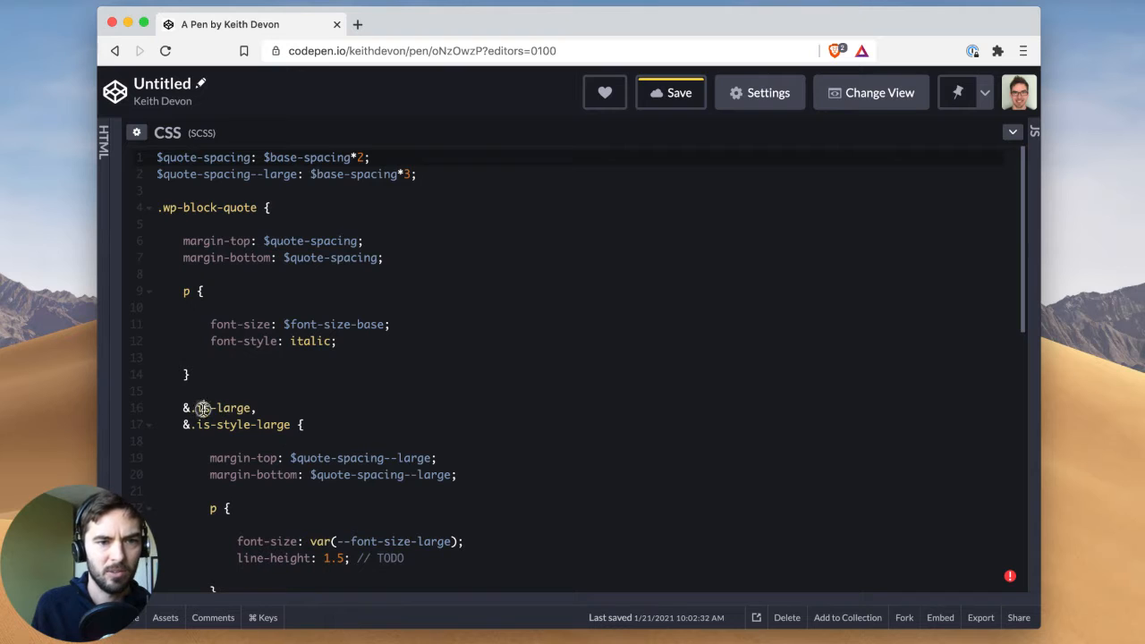
# Highlight the is-large modifier class and scroll down through the stylesheet
pyautogui.doubleClick(222, 408)
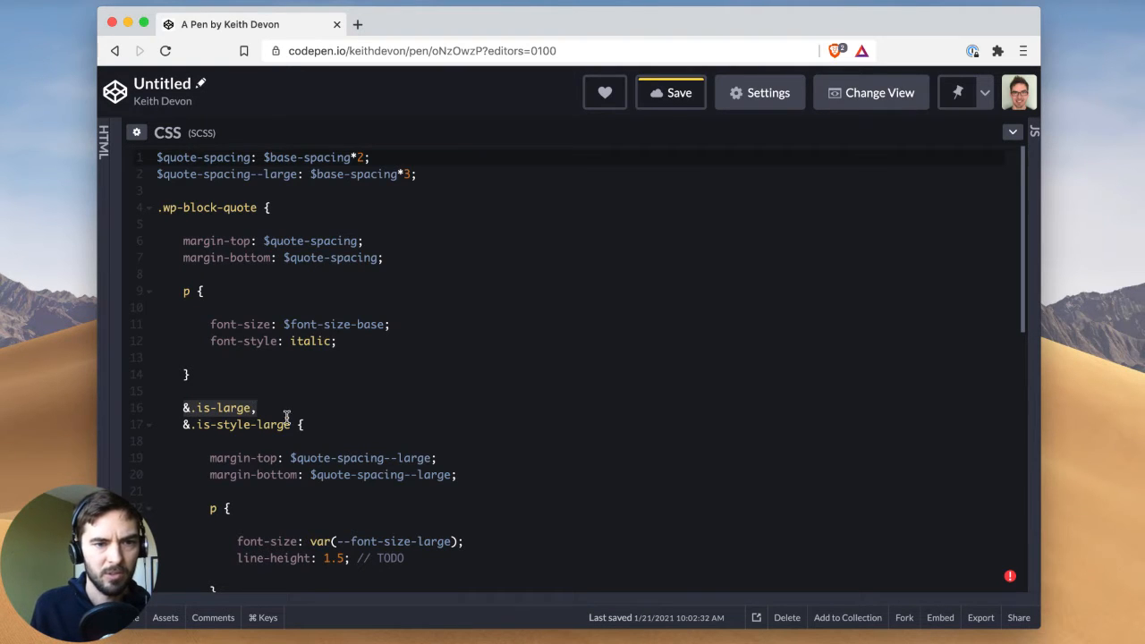
pyautogui.scroll(-3)
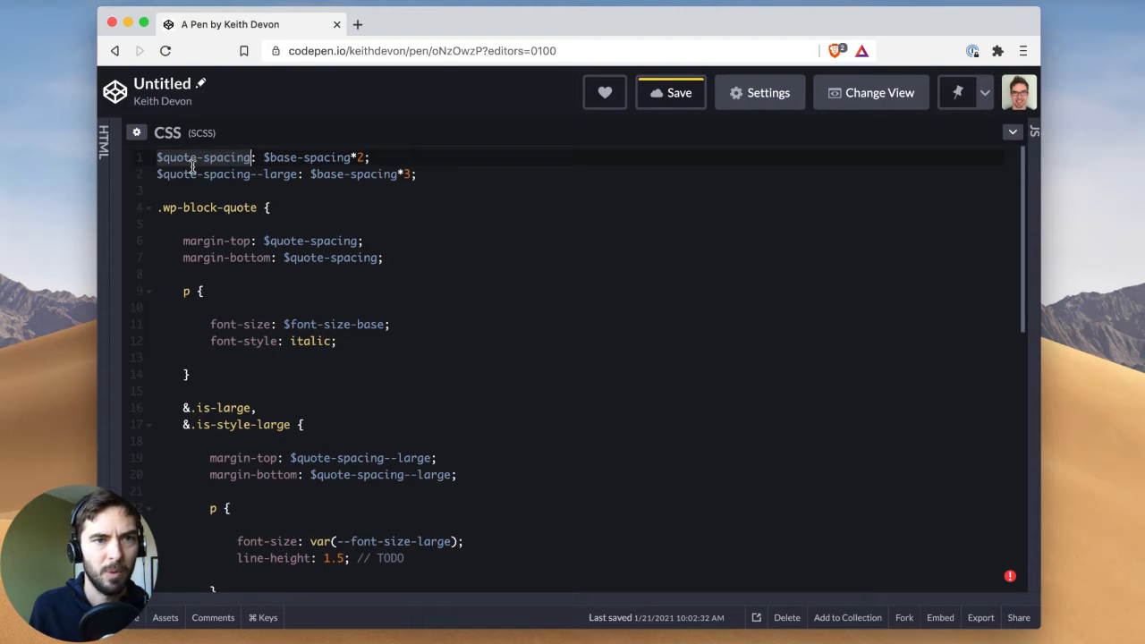
pyautogui.scroll(-3)
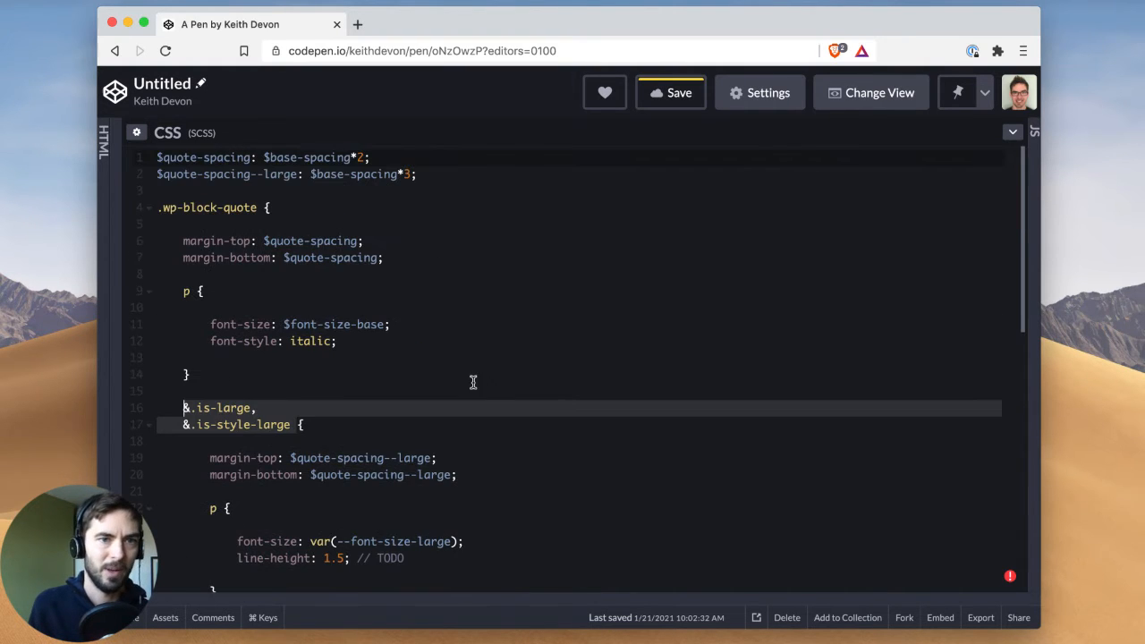
pyautogui.moveTo(507, 328)
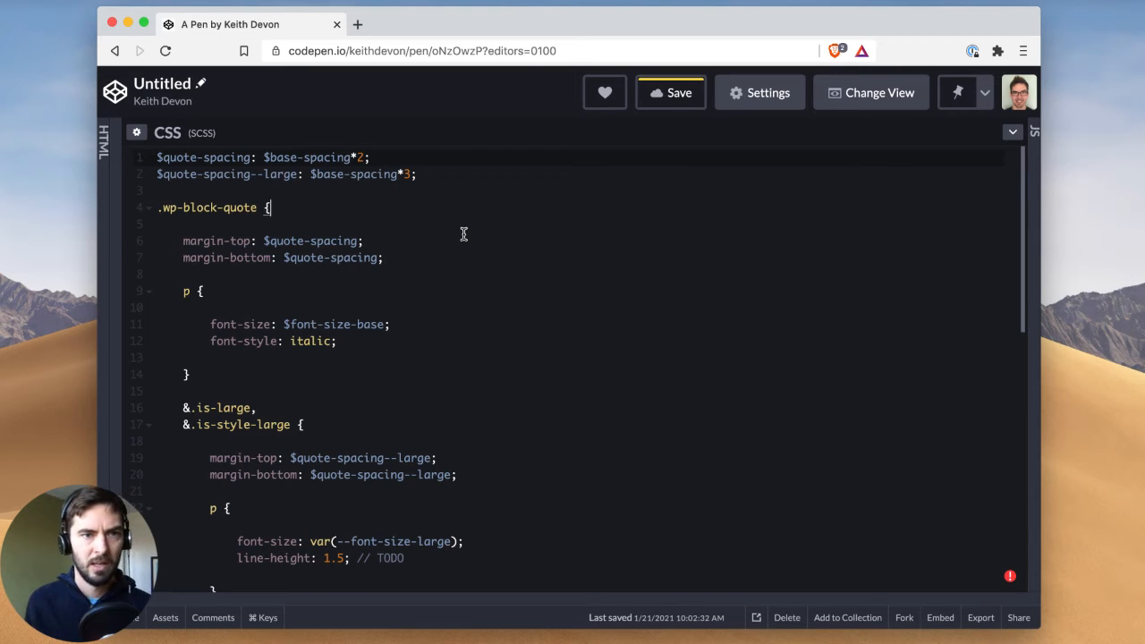
# Declare --quote-spacing: calc(#{$base-spacing} * 2); on a new line in .wp-block-quote
pyautogui.press('enter')
pyautogui.write('--quo')
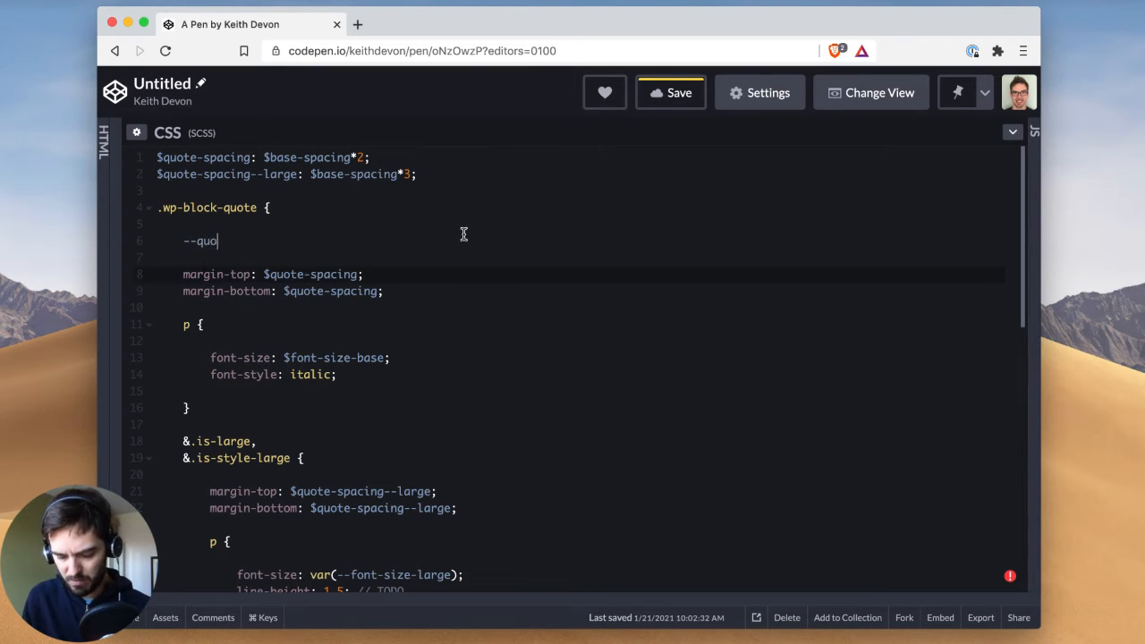
pyautogui.write('te-spacing')
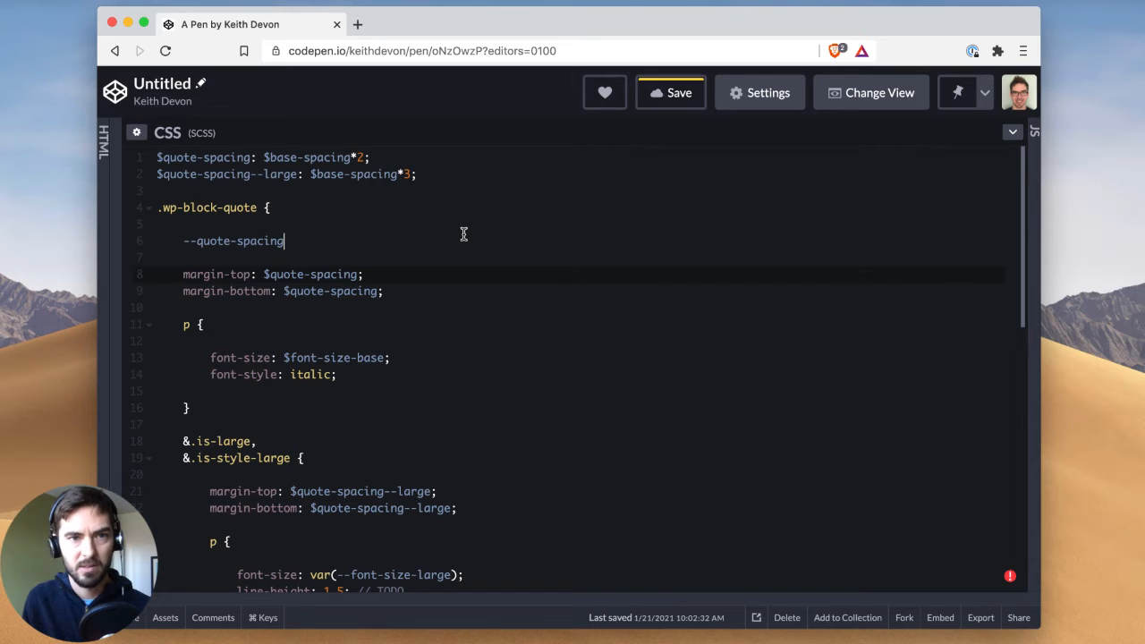
pyautogui.write(':')
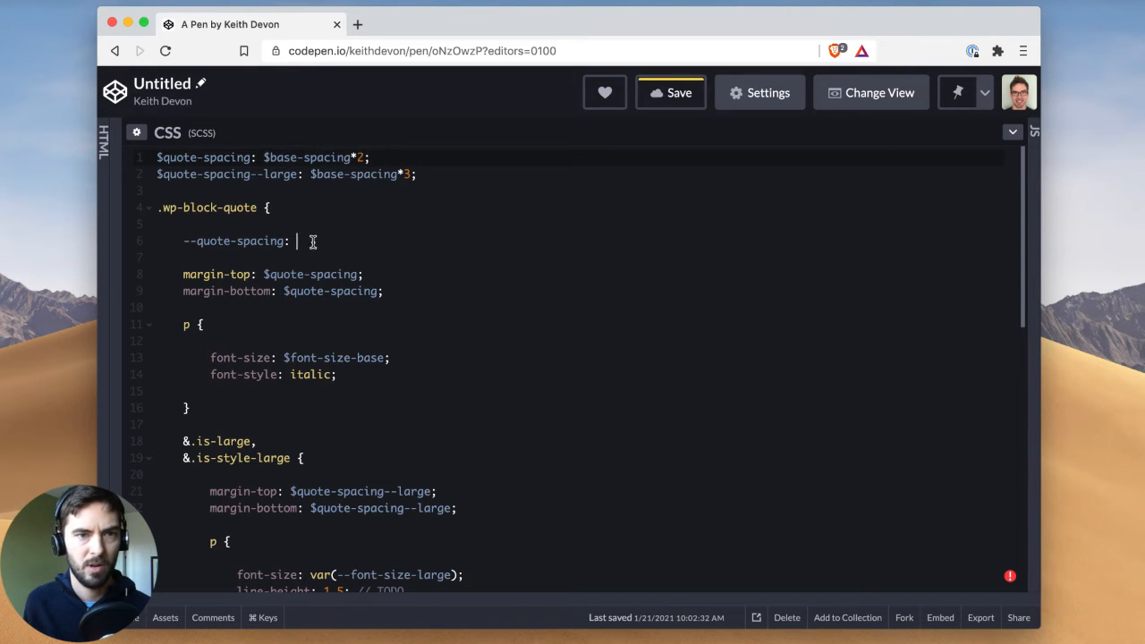
pyautogui.write('$base-spacing*2')
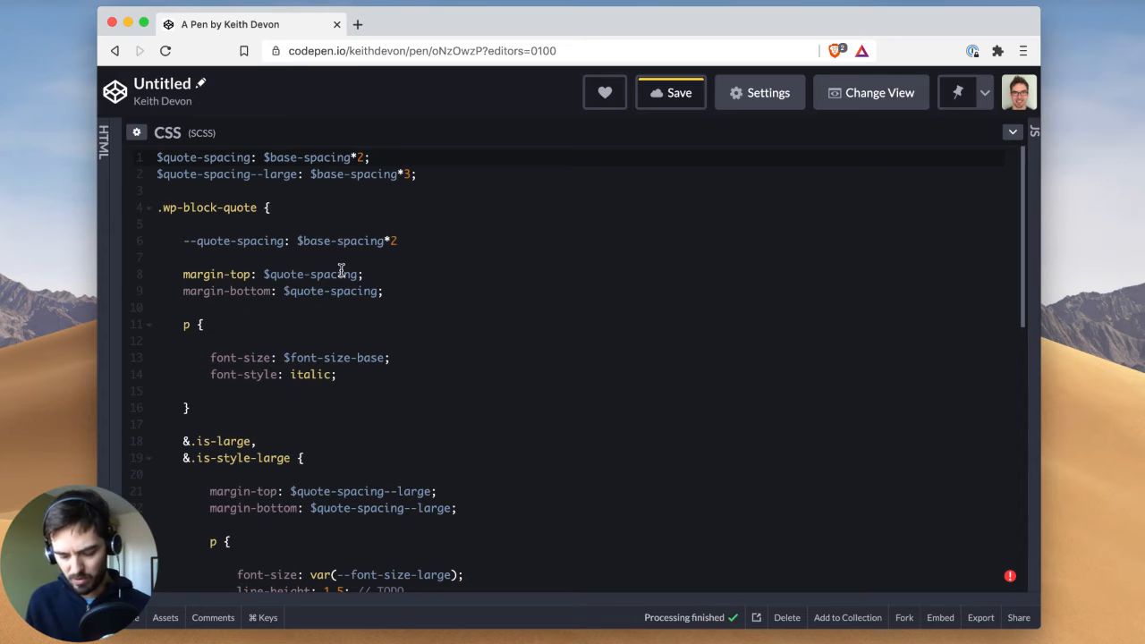
pyautogui.write('calc(')
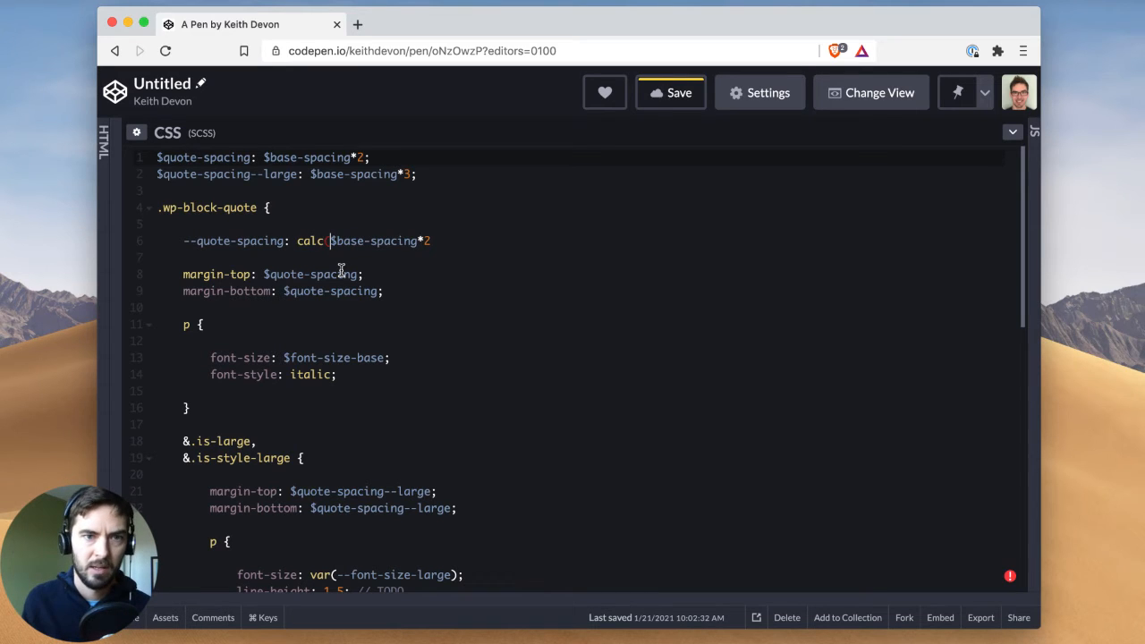
pyautogui.write(');')
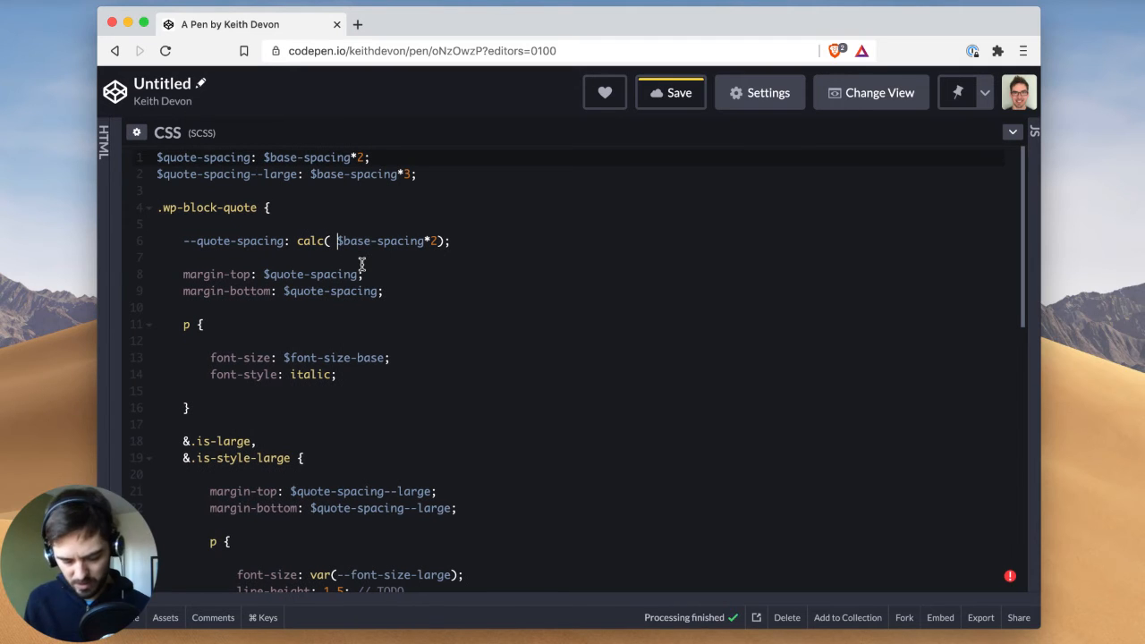
pyautogui.write('#{')
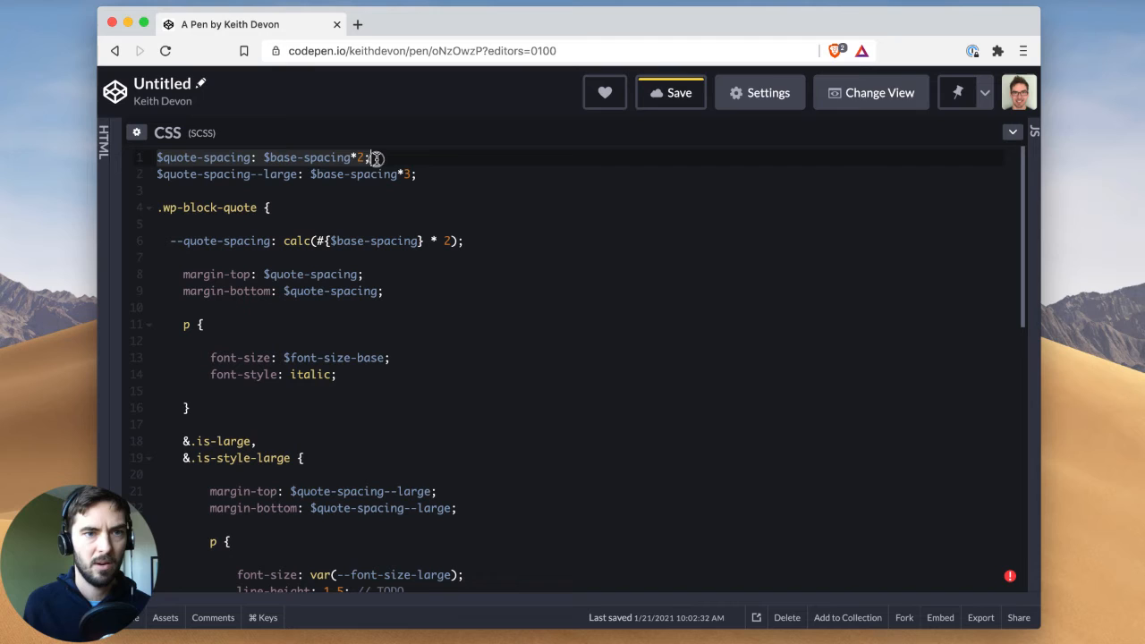
# Remove $quote-spacing--large and point margin-top and margin-bottom at var(--quote-spacing)
pyautogui.click(266, 174)
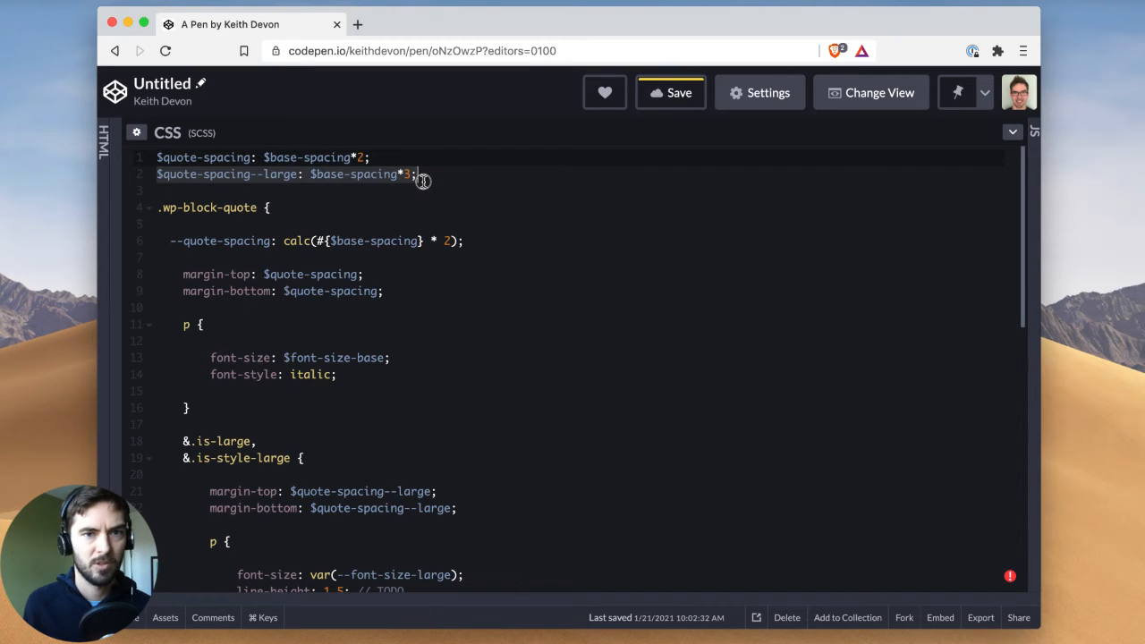
pyautogui.moveTo(521, 215)
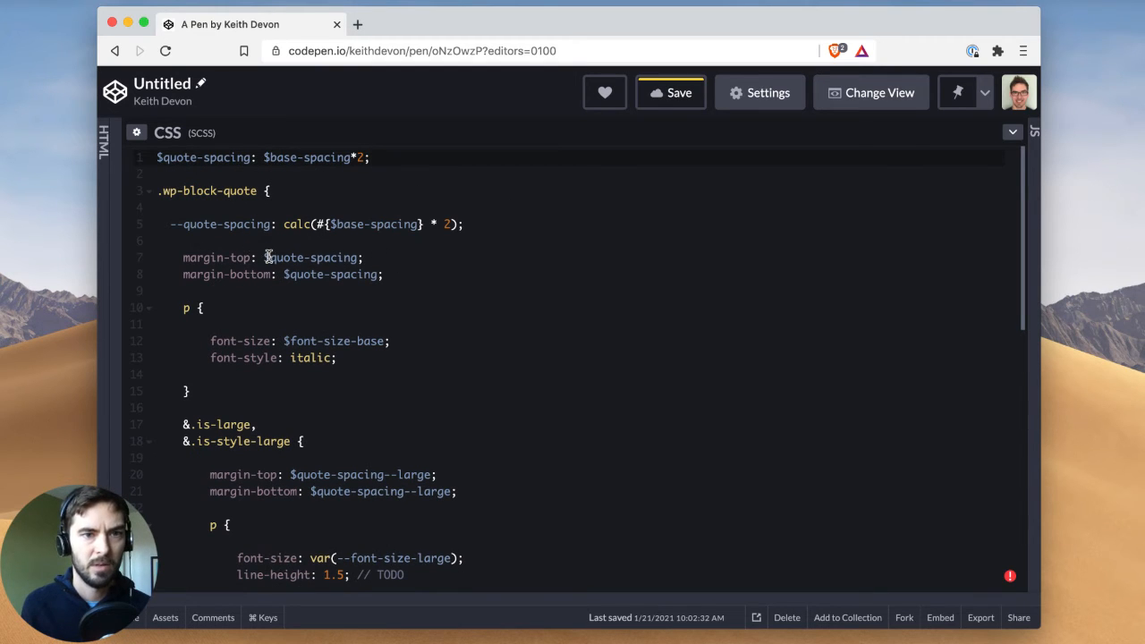
pyautogui.doubleClick(311, 258)
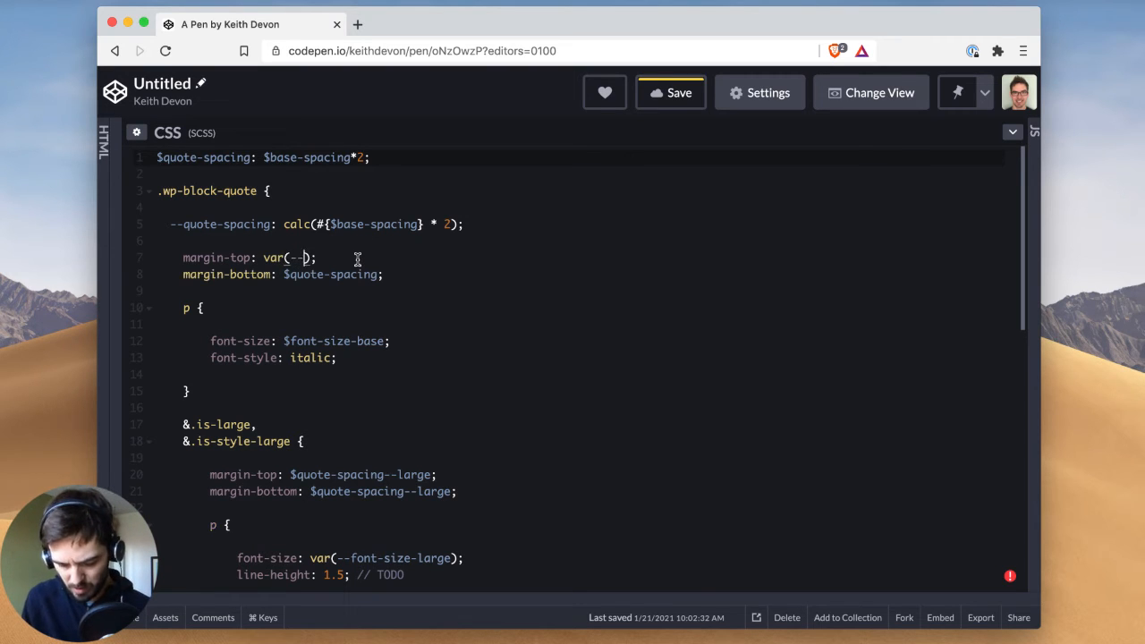
pyautogui.write('quote-spacing')
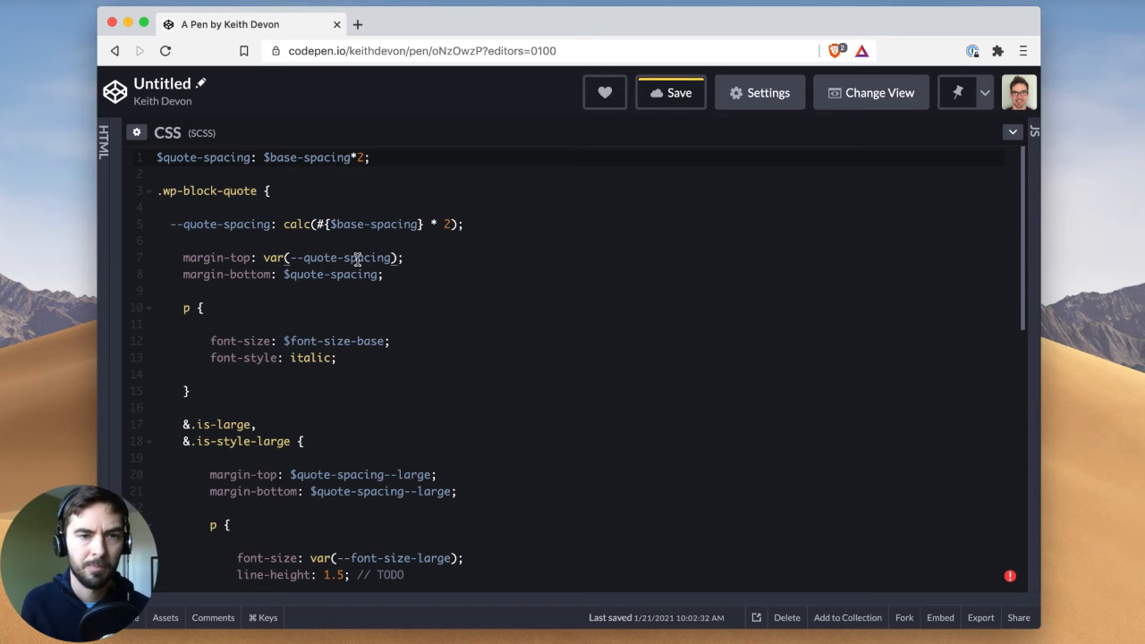
pyautogui.doubleClick(349, 257)
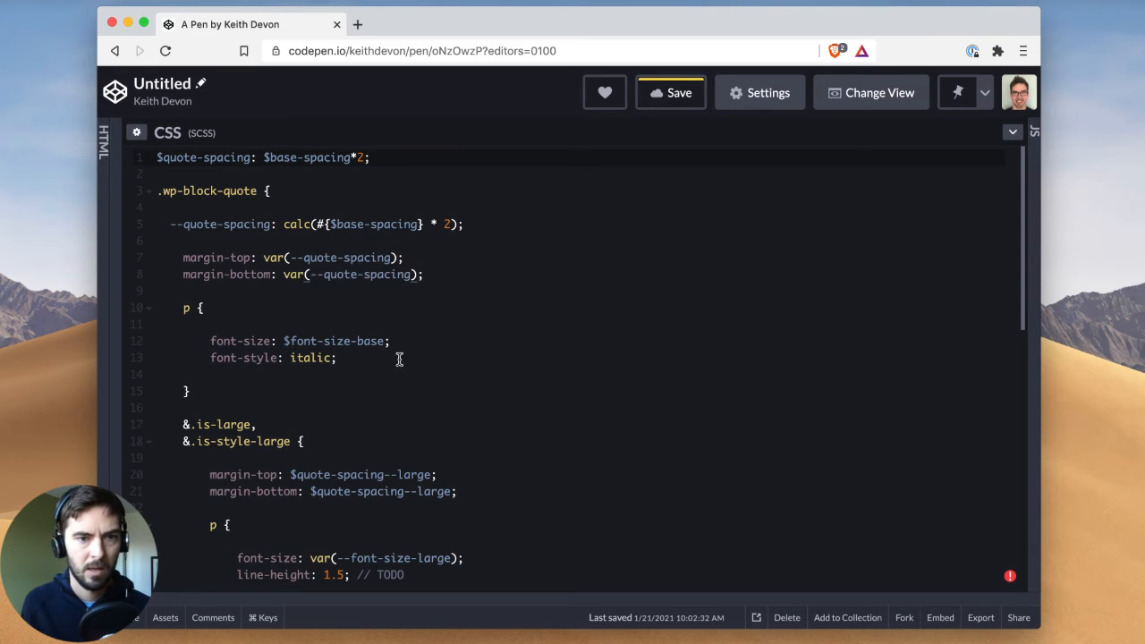
pyautogui.scroll(-3)
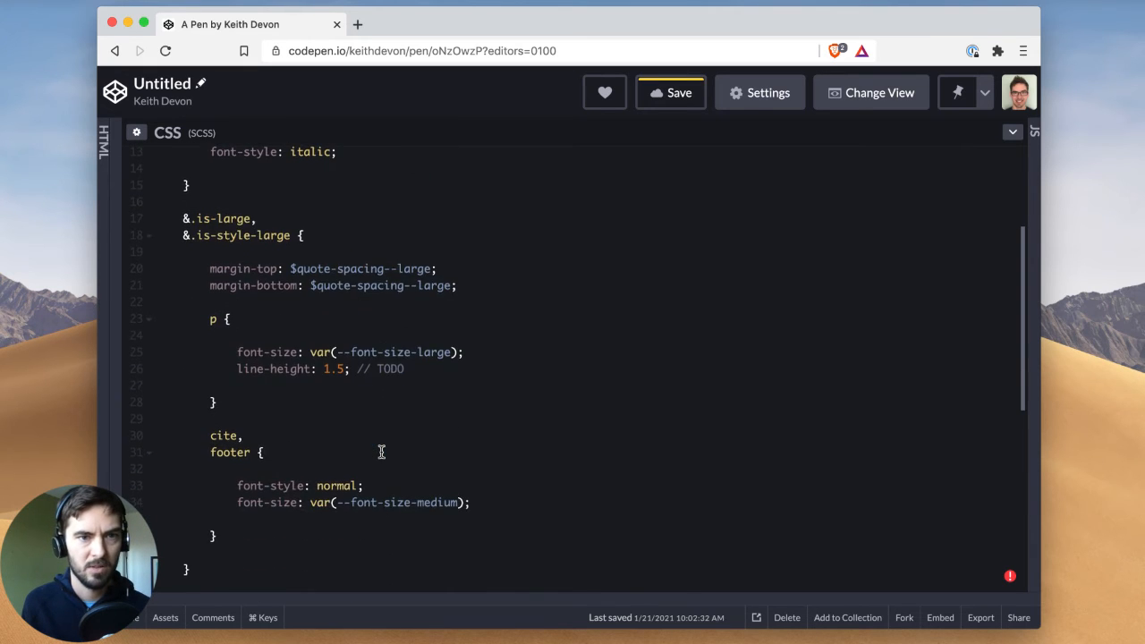
# Swap .is-style-large's margin lines for --quote-spacing: calc(#{$base-spacing} * 3)
pyautogui.scroll(3)
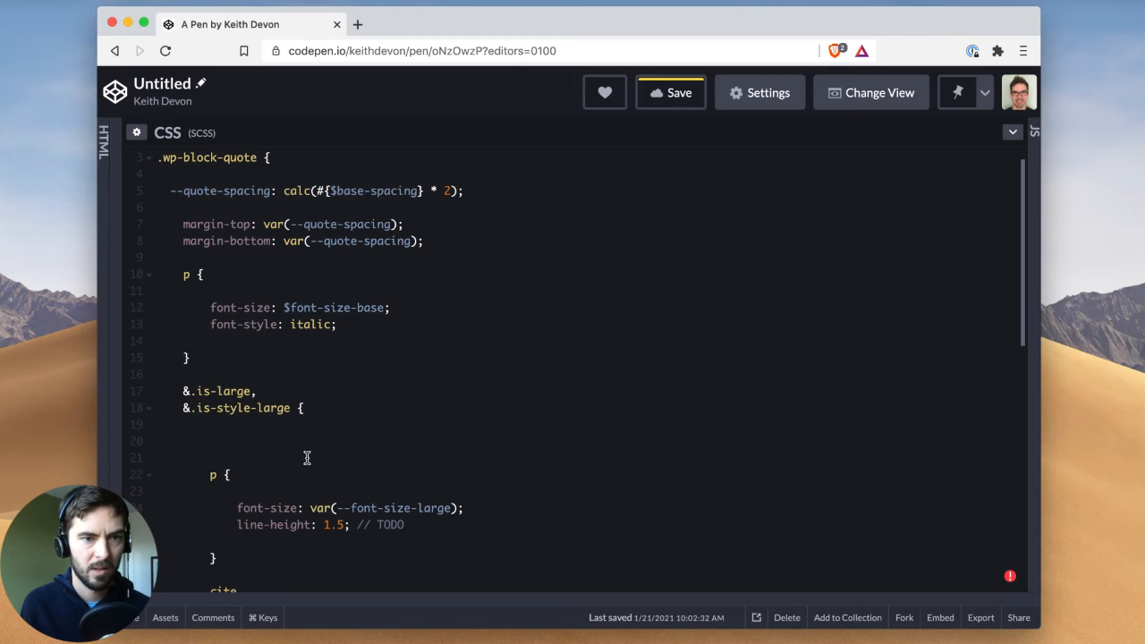
pyautogui.write('--quote-spacing: calc(#{$base-spacing} * 2);')
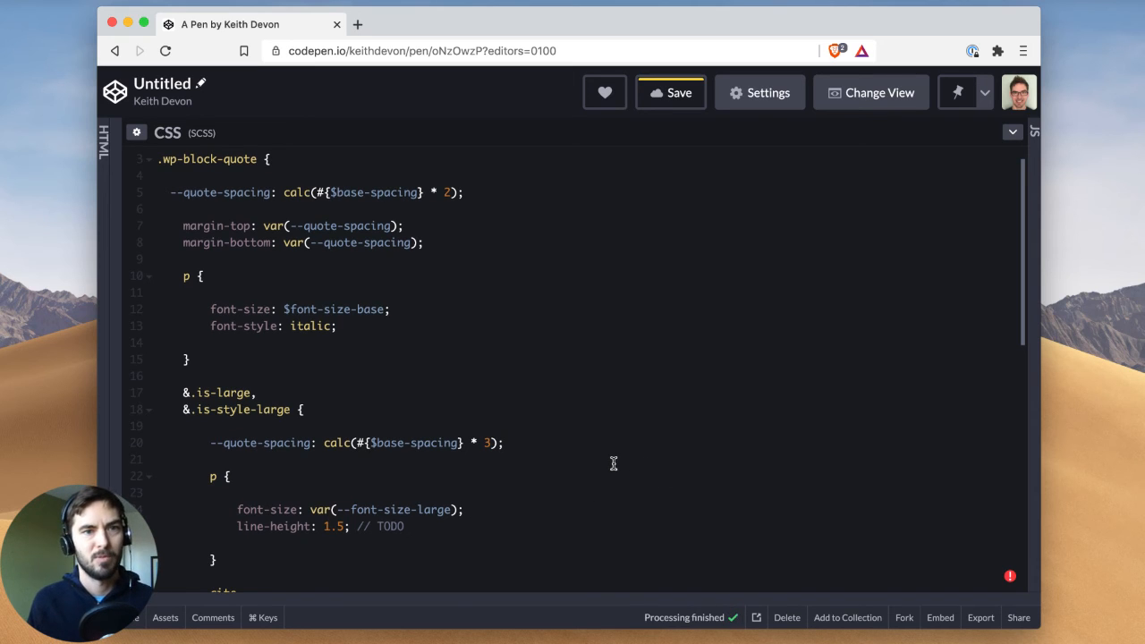
pyautogui.write('$quote-spacing: $base-spacing*2;')
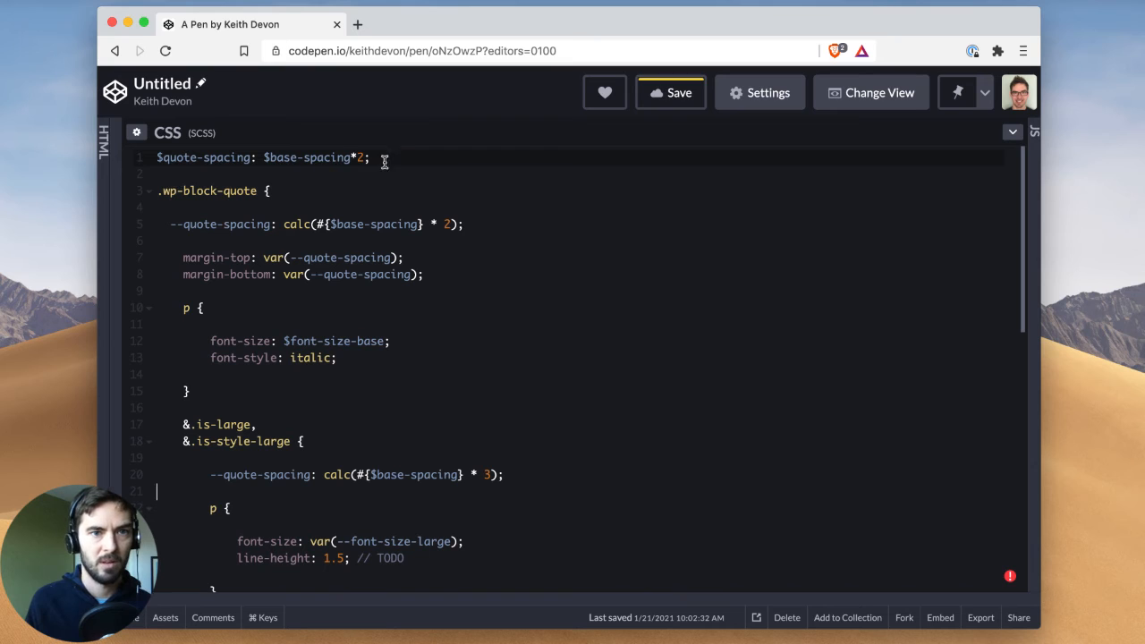
# Delete the top $quote-spacing line, then highlight the --quote-spacing property
pyautogui.tripleClick(260, 158)
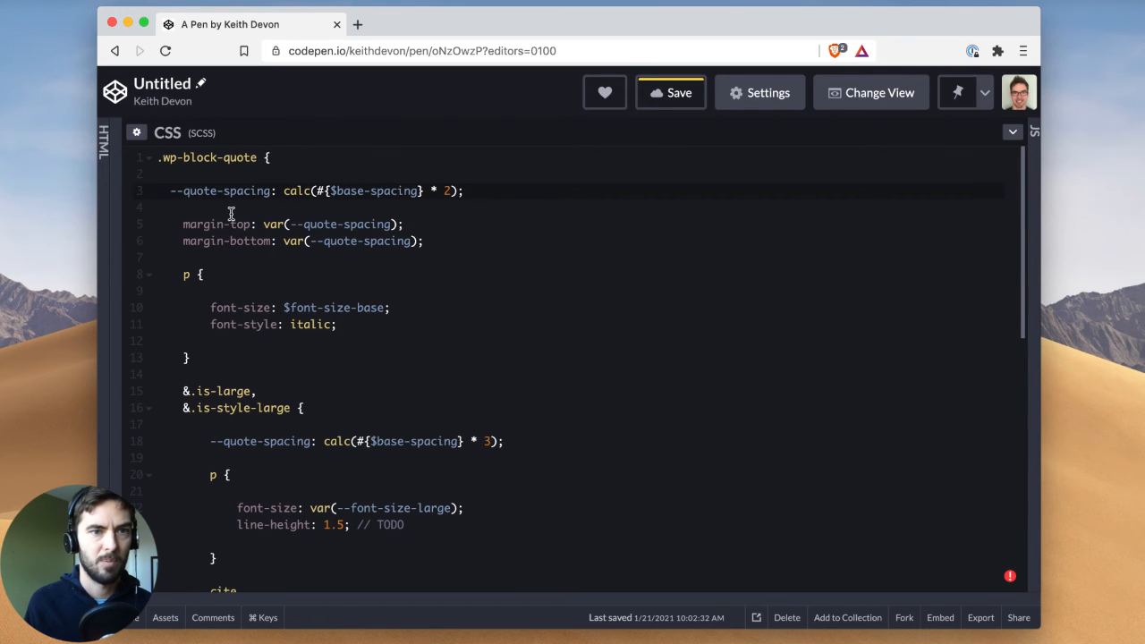
pyautogui.doubleClick(219, 191)
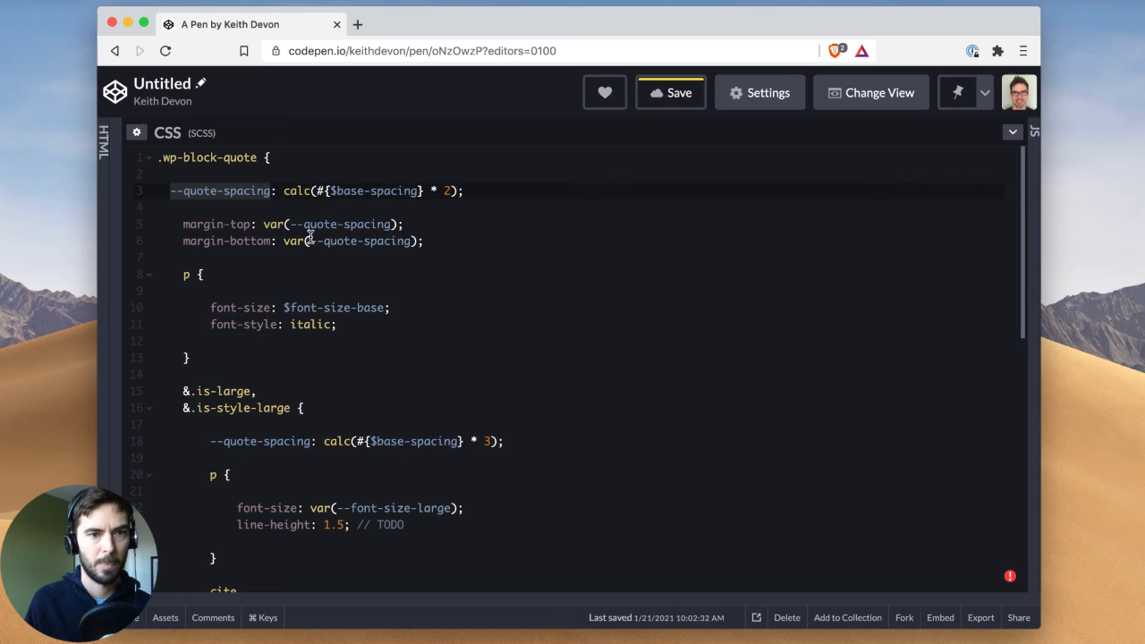
pyautogui.moveTo(408, 225)
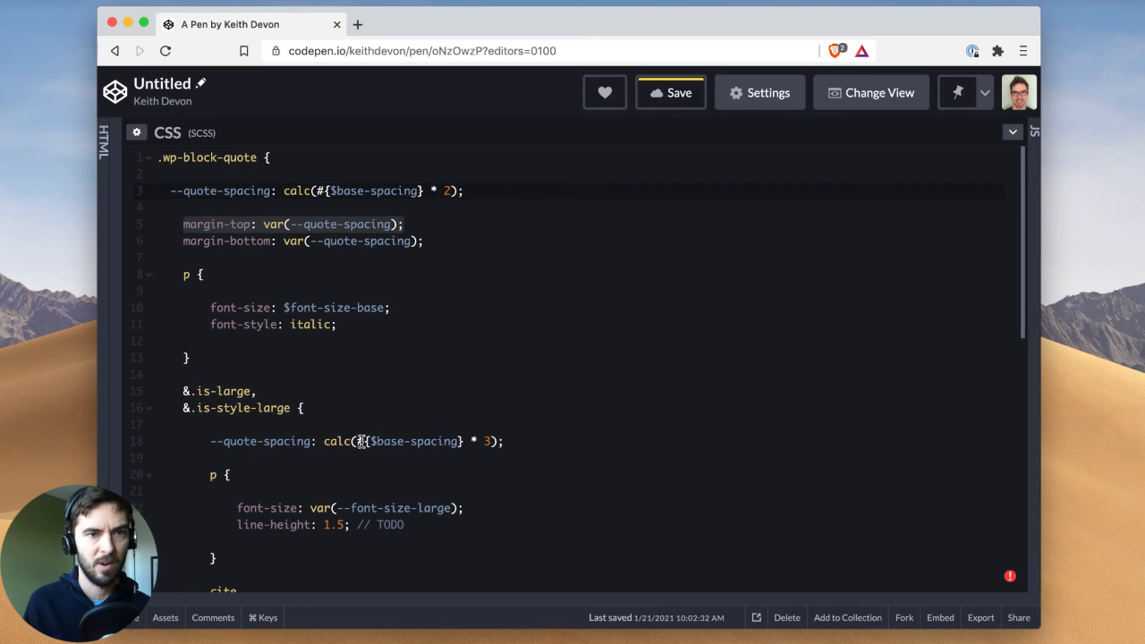
pyautogui.moveTo(252, 240)
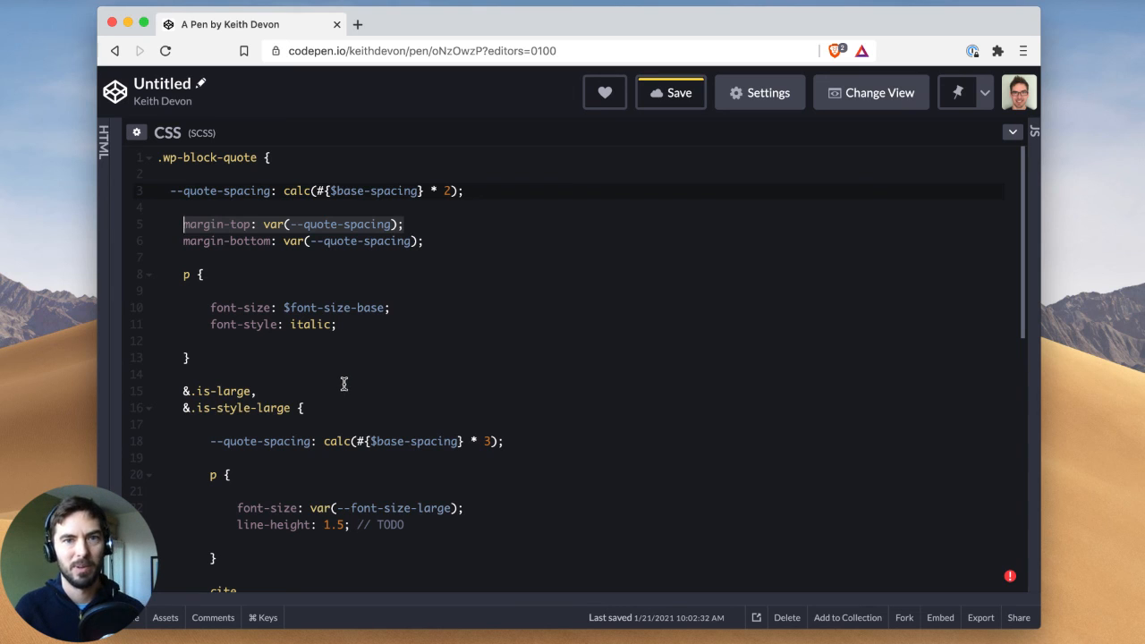
pyautogui.moveTo(310, 506)
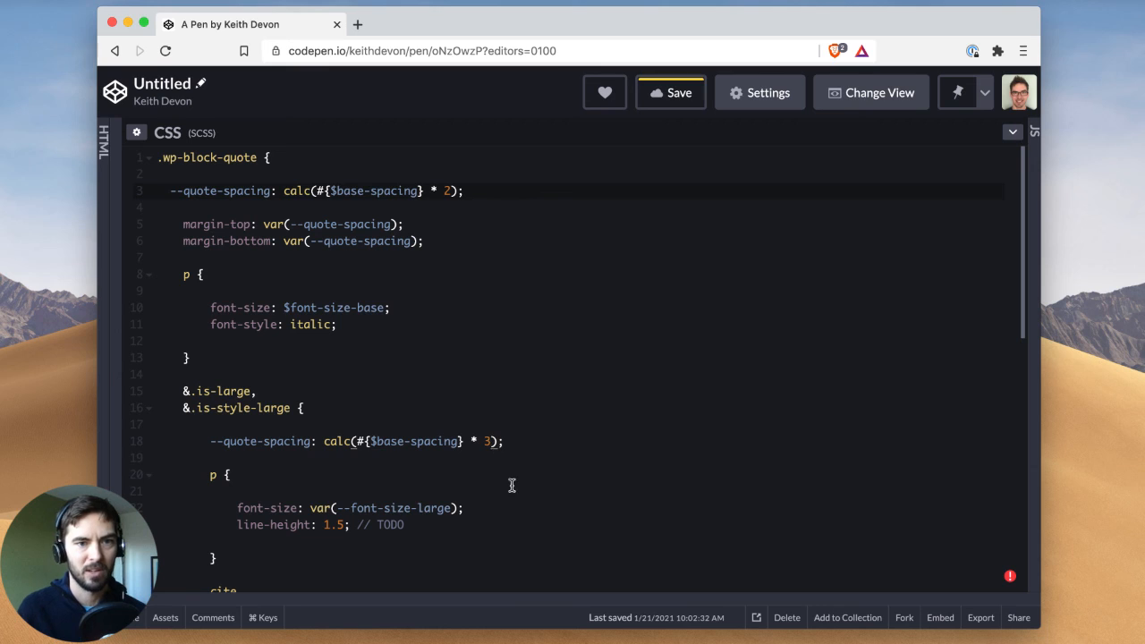
pyautogui.moveTo(215, 398)
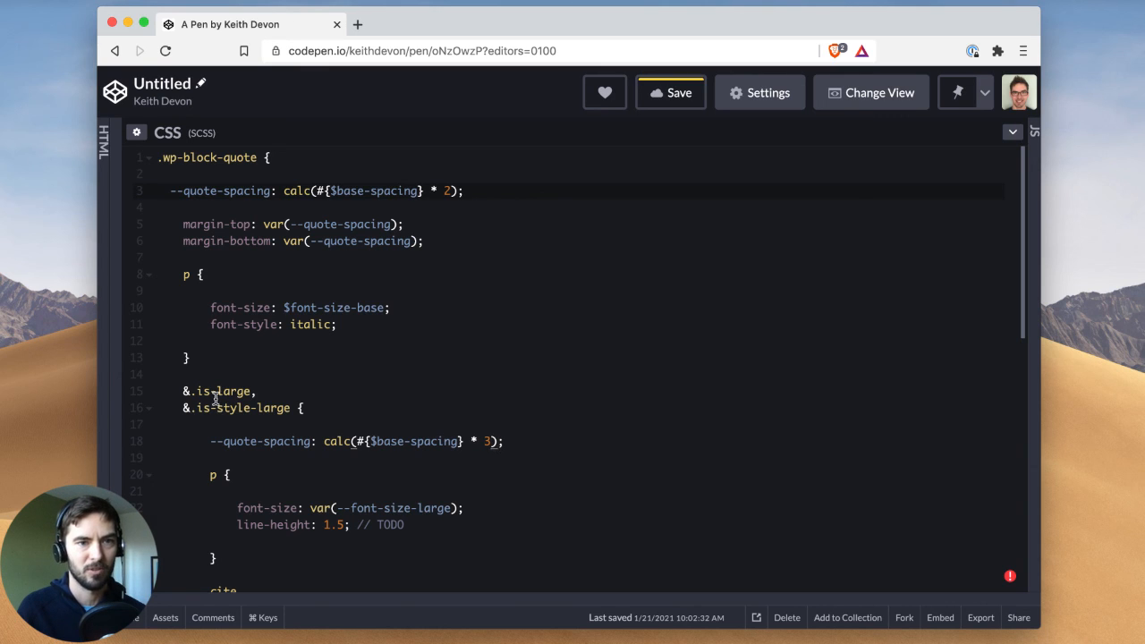
pyautogui.moveTo(284, 421)
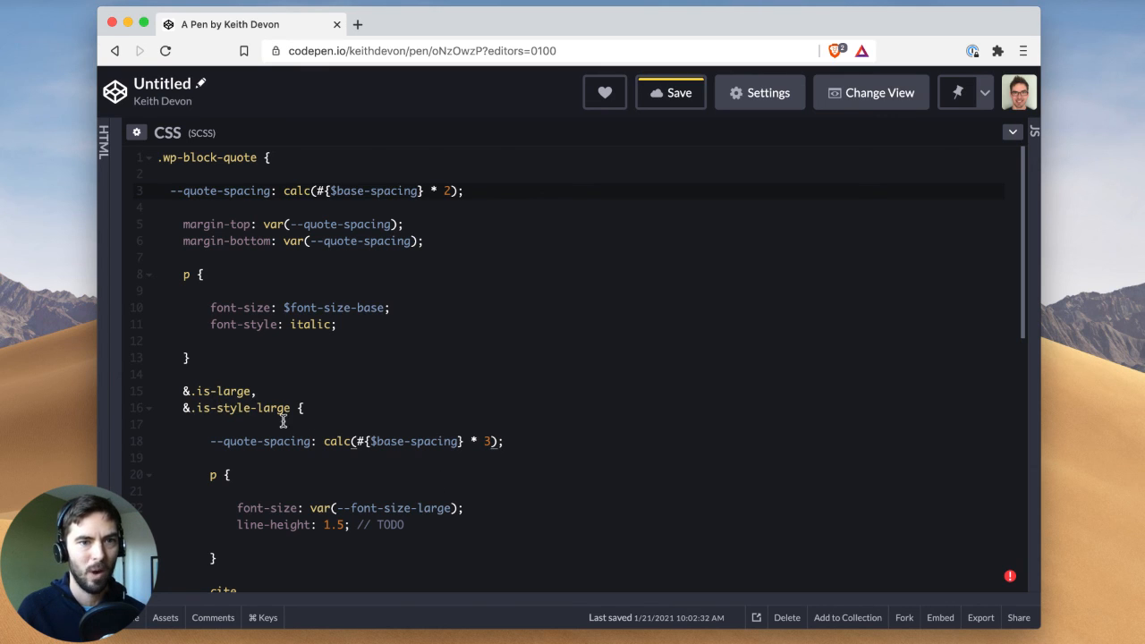